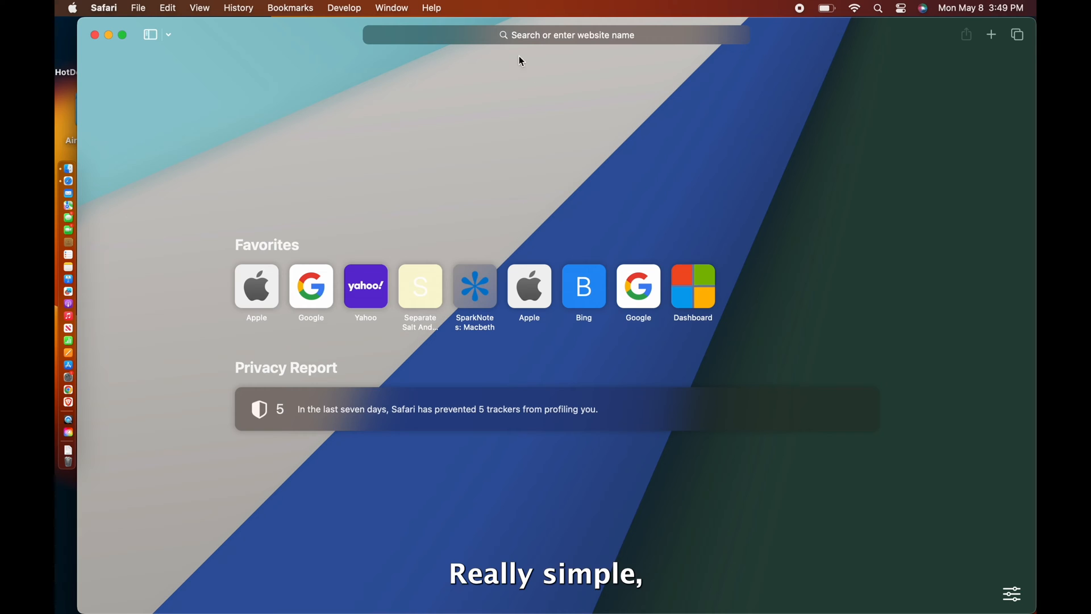
- Search Google for 'netbeans' from Safari's address bar and scroll the results
click(557, 34)
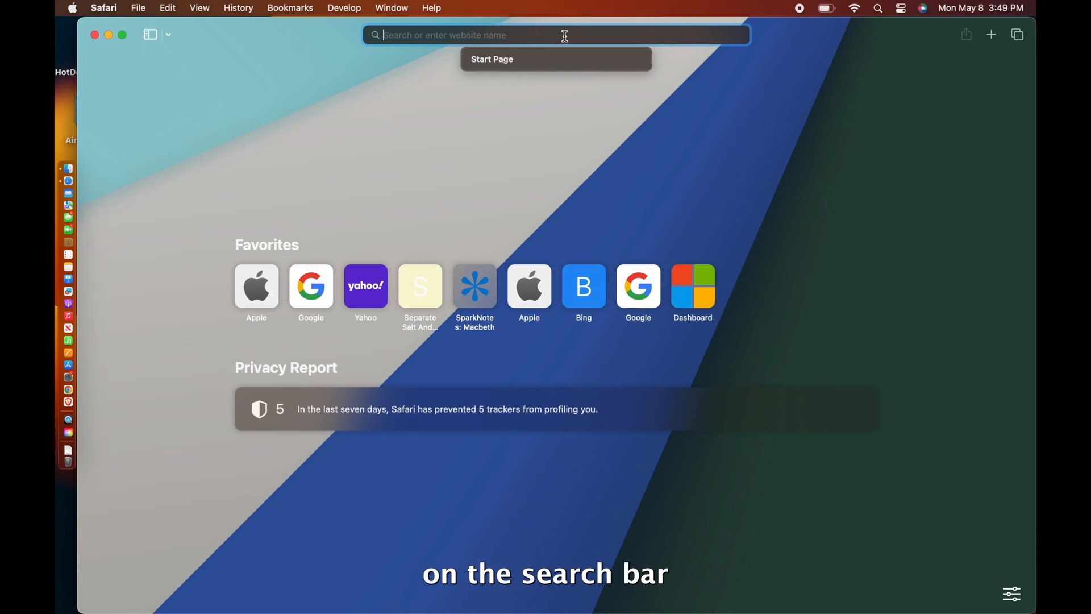
text(netbeans)
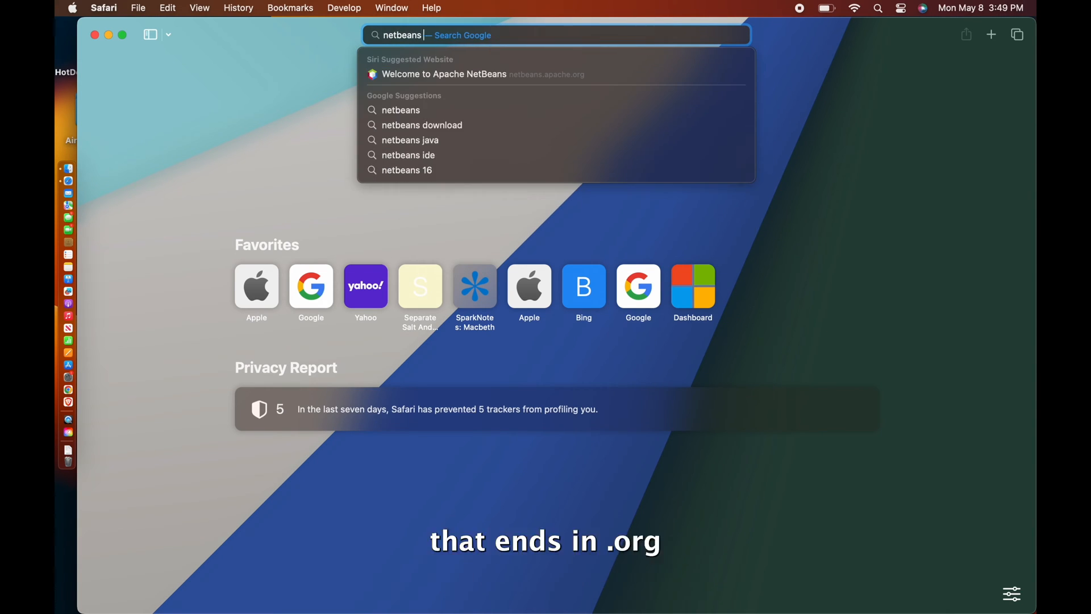
key(enter)
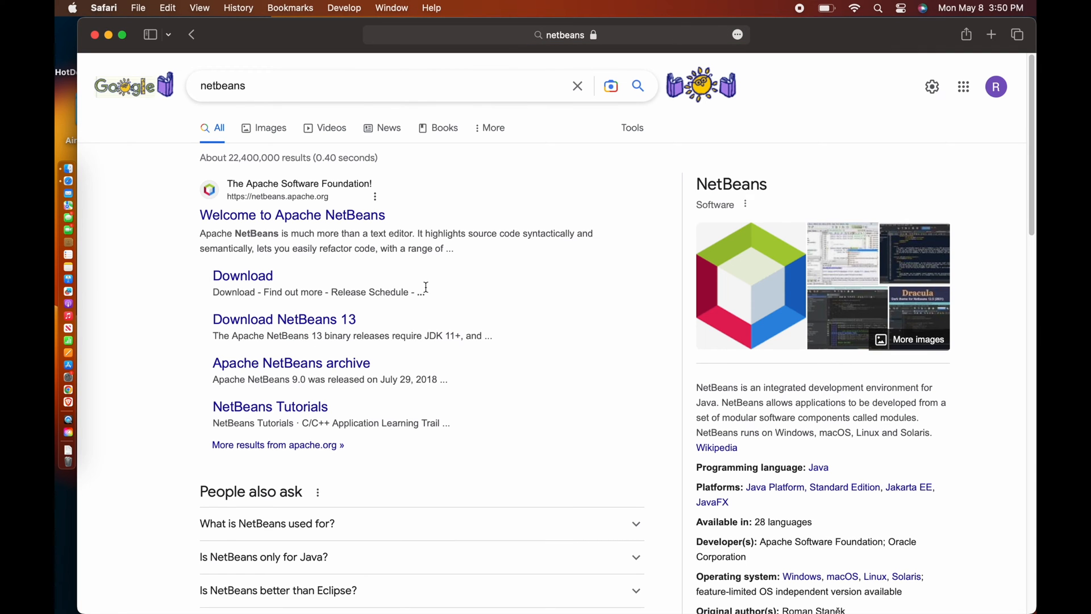
scroll(down, 3)
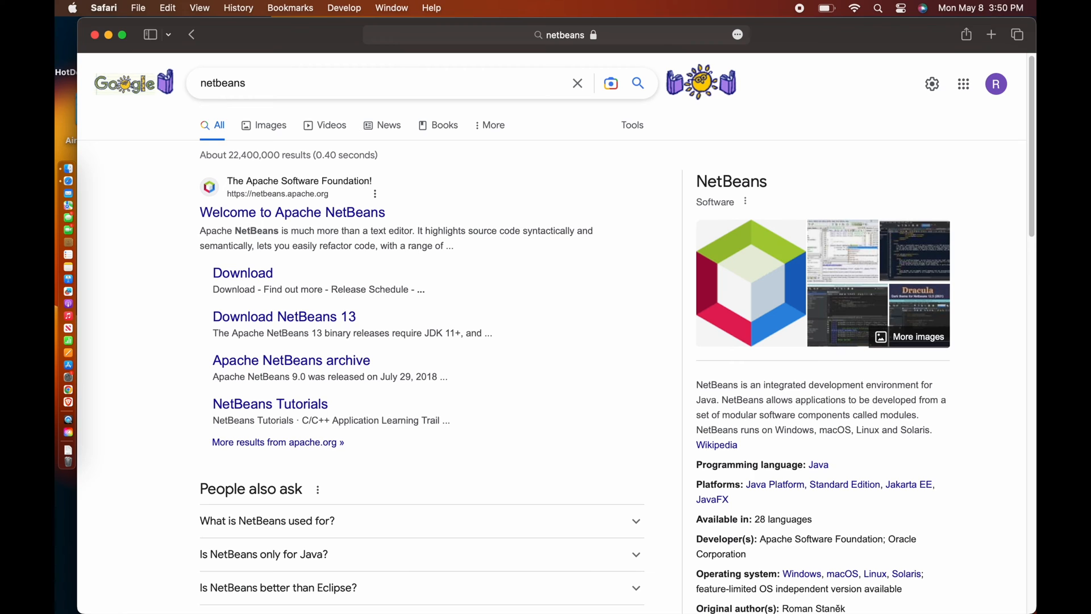
- Open the Welcome to Apache NetBeans site and browse to its Releases page
click(292, 211)
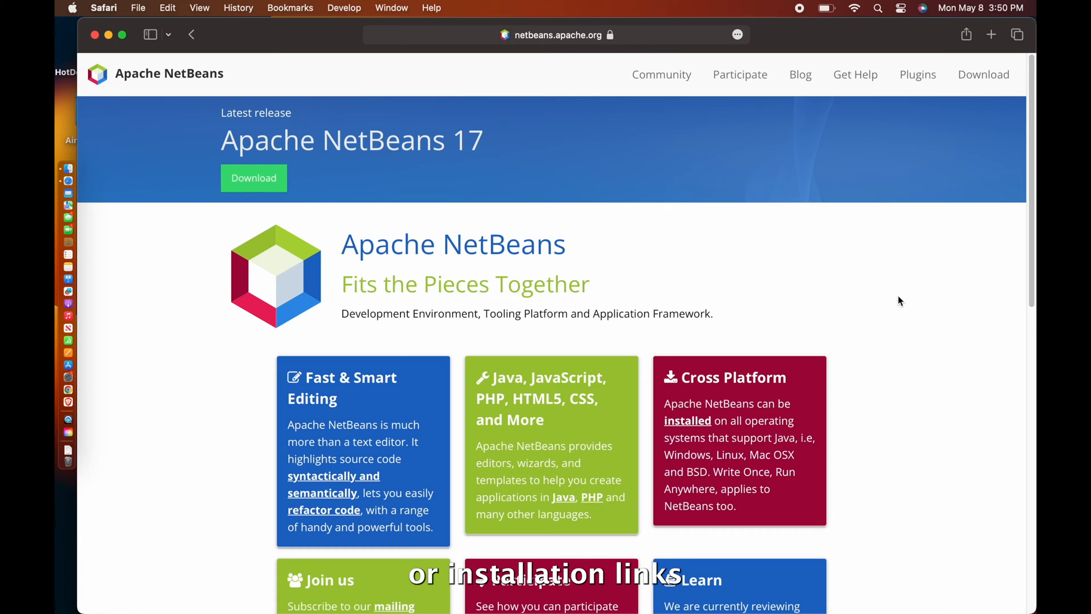
scroll(down, 3)
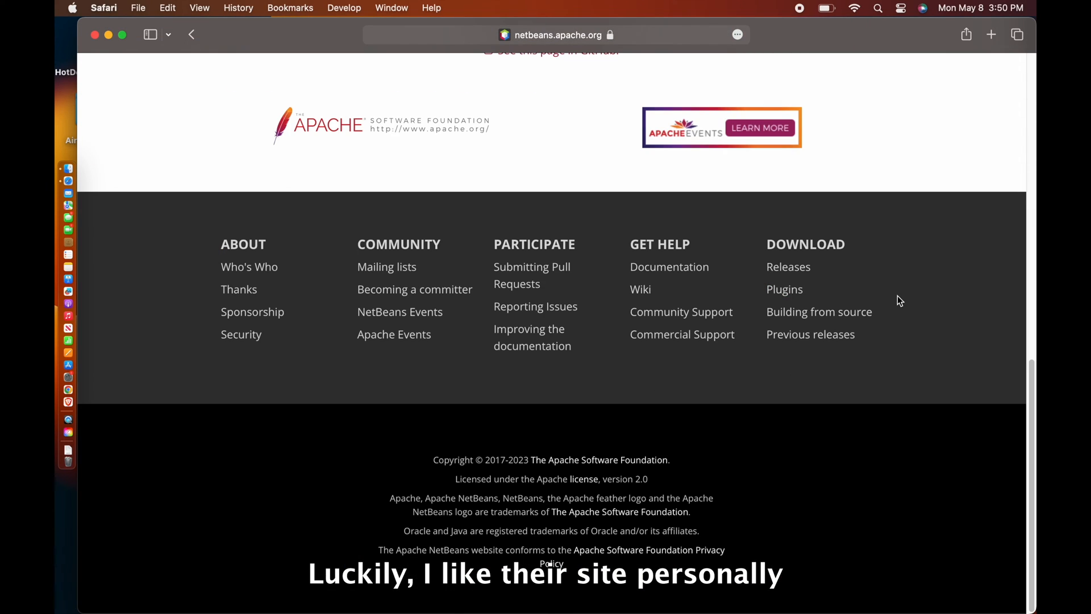
scroll(up, 3)
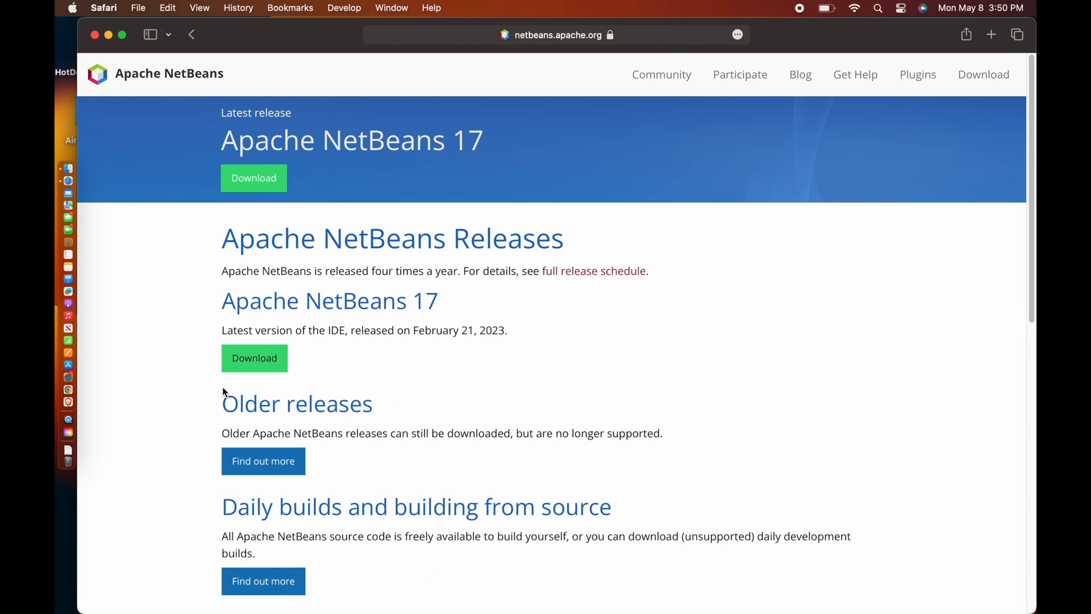
- Open the Downloading Apache NetBeans 17 page and highlight the Windows installer link
scroll(down, 3)
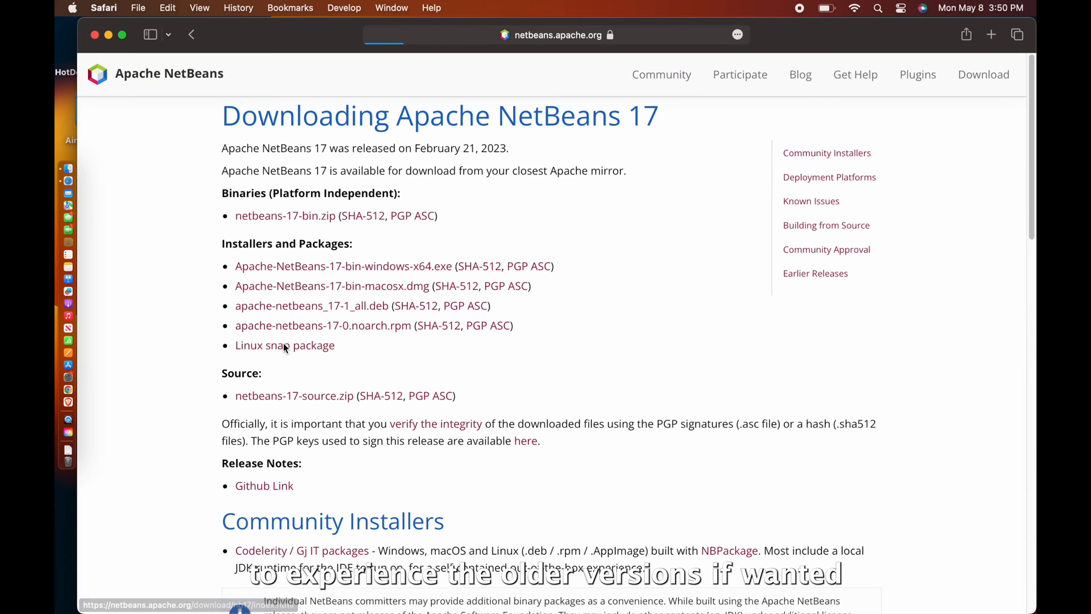
scroll(down, 3)
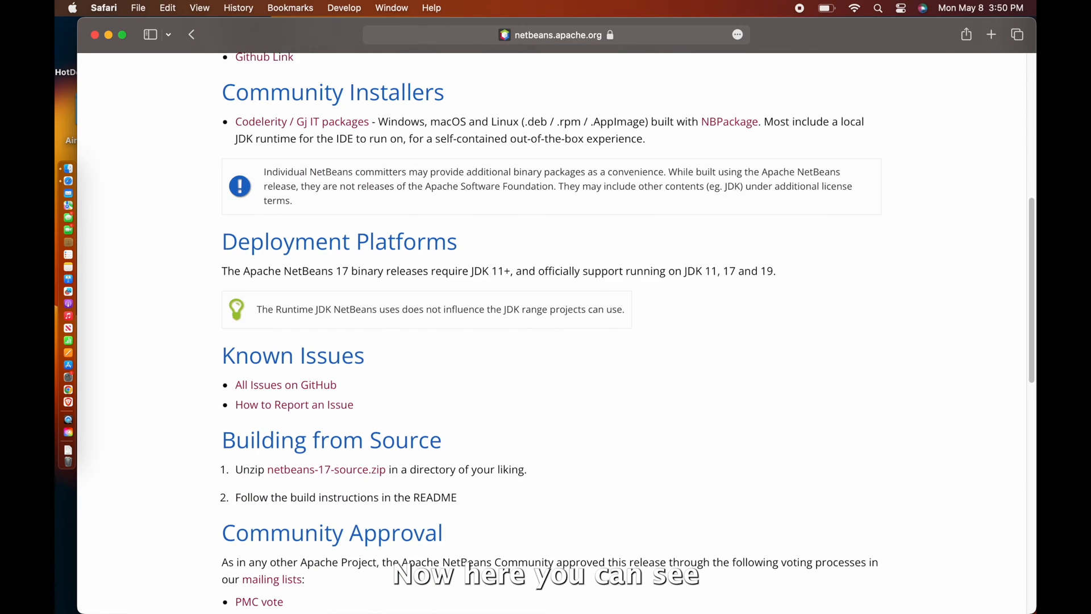
scroll(up, 3)
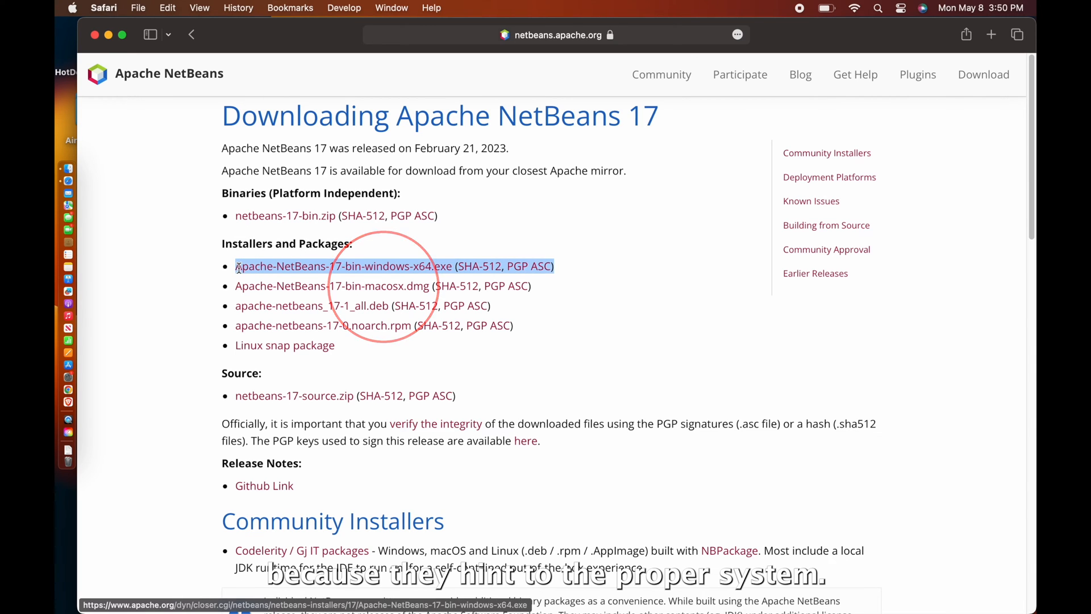
click(332, 285)
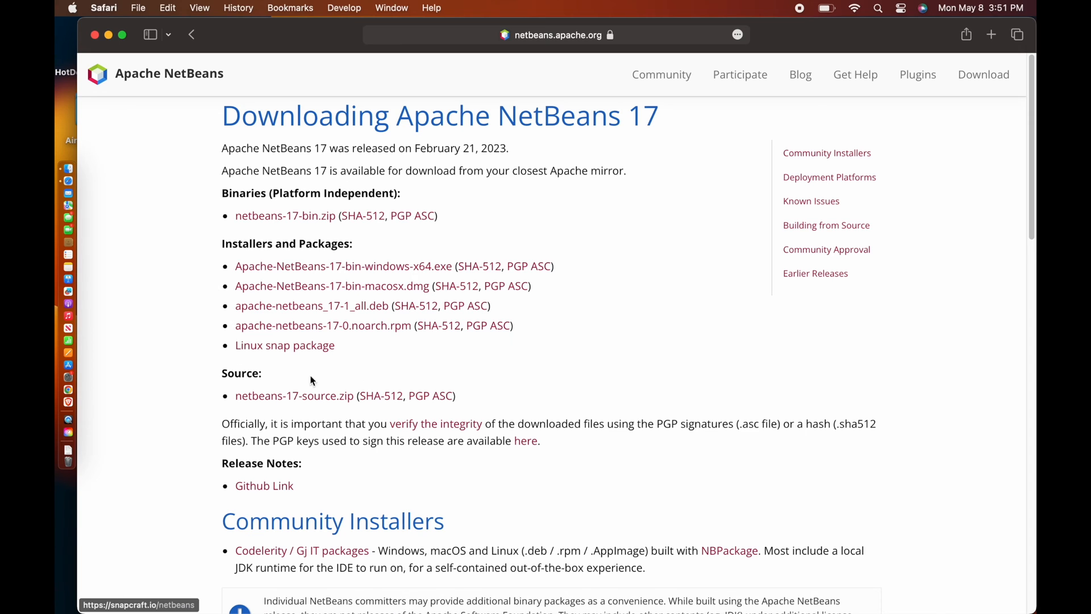
- Check the Mac's model in About This Mac, then choose Apache-NetBeans-17-bin-macosx.dmg
click(72, 7)
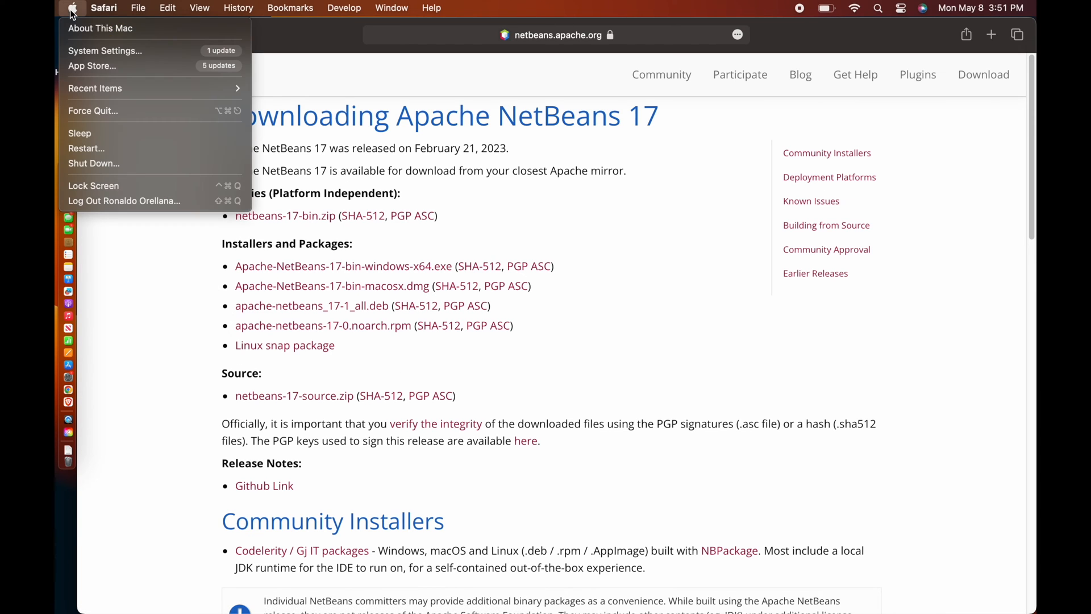
click(101, 28)
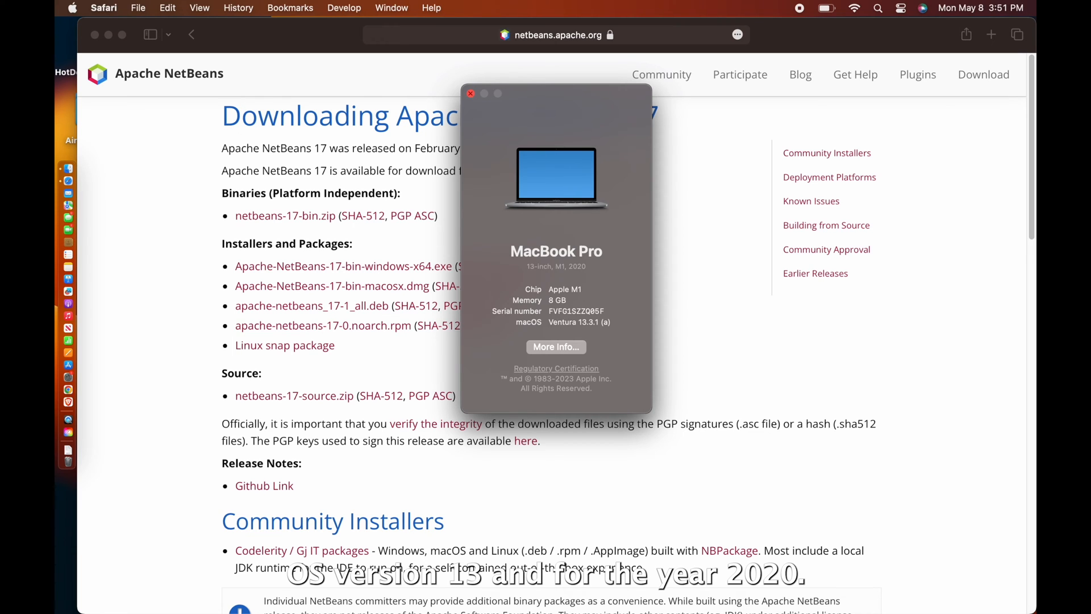
click(471, 93)
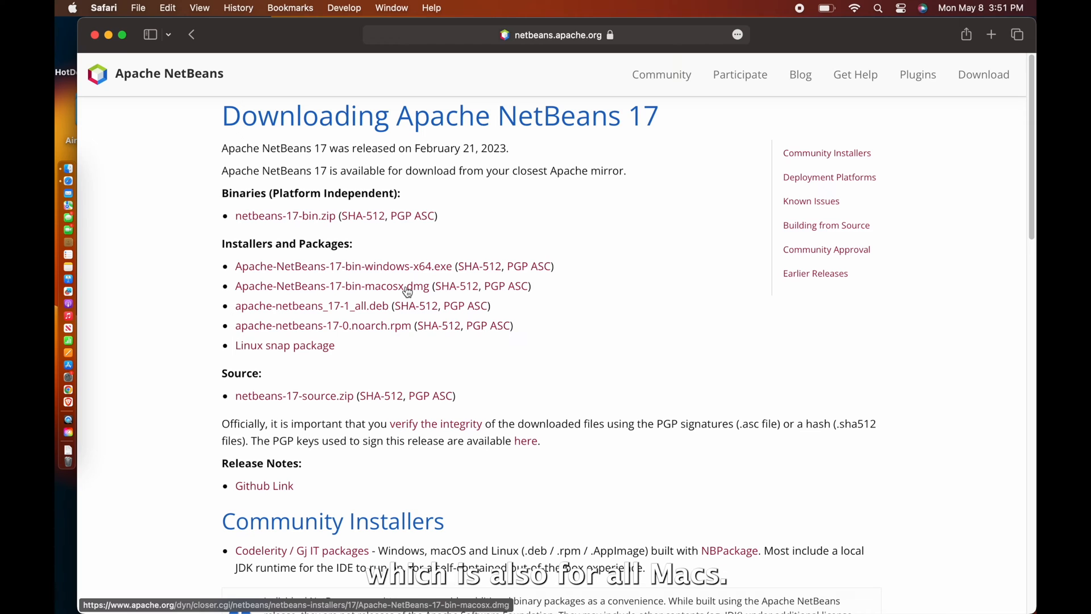
click(332, 285)
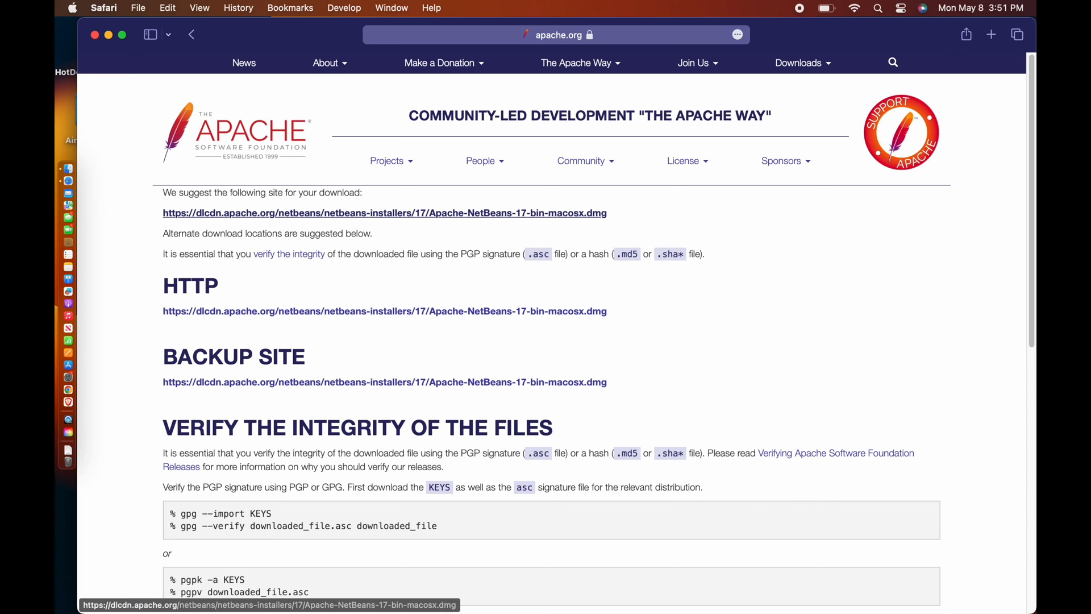
- Download the 476.2 MB macOS installer from dlcdn.apache.org, allowing downloads and checking progress
click(385, 213)
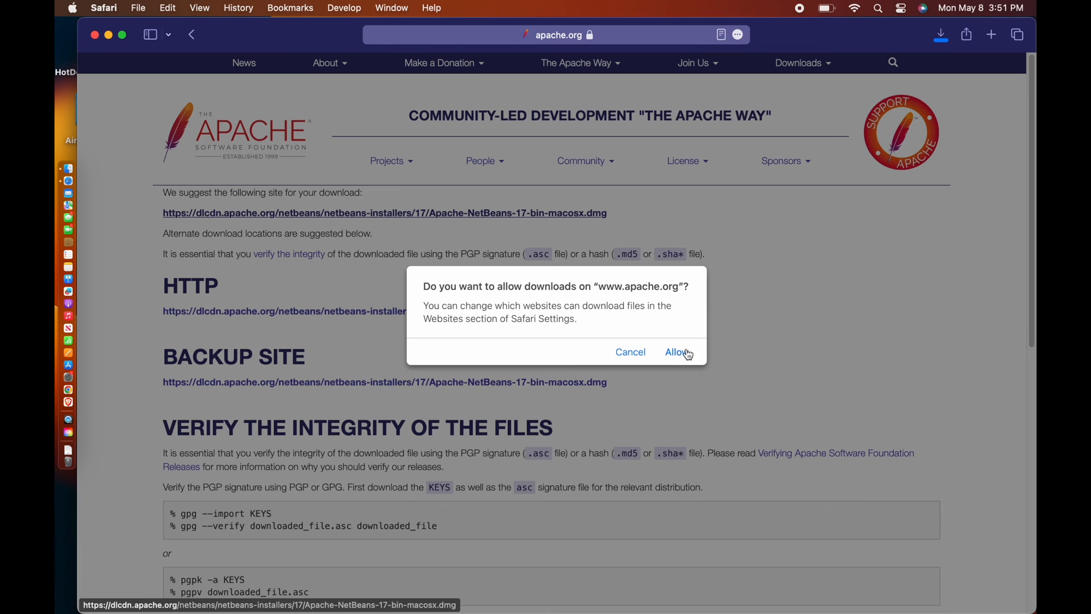
click(674, 351)
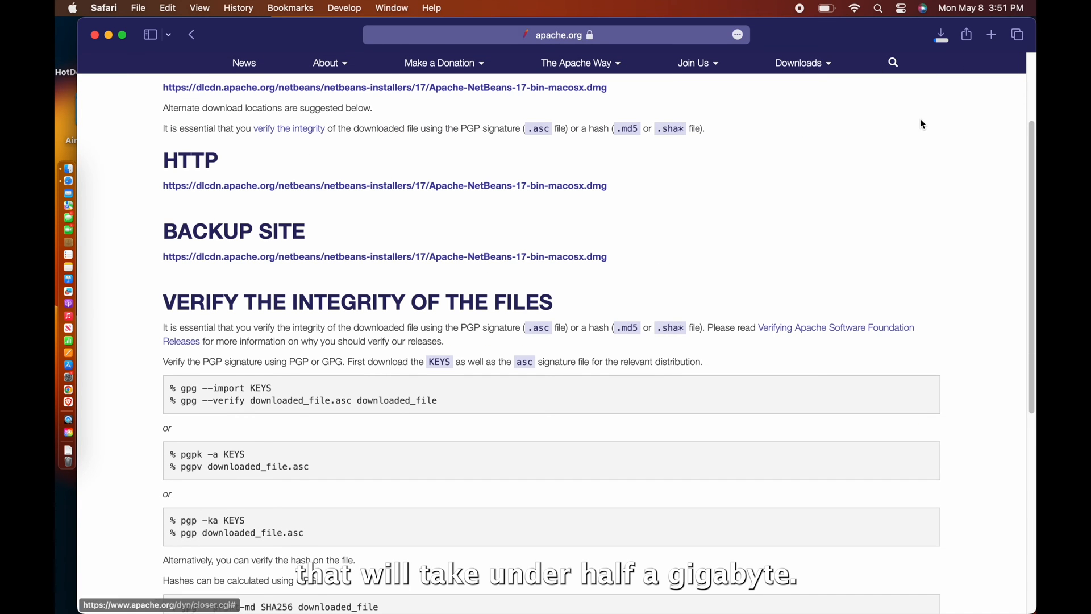
click(940, 34)
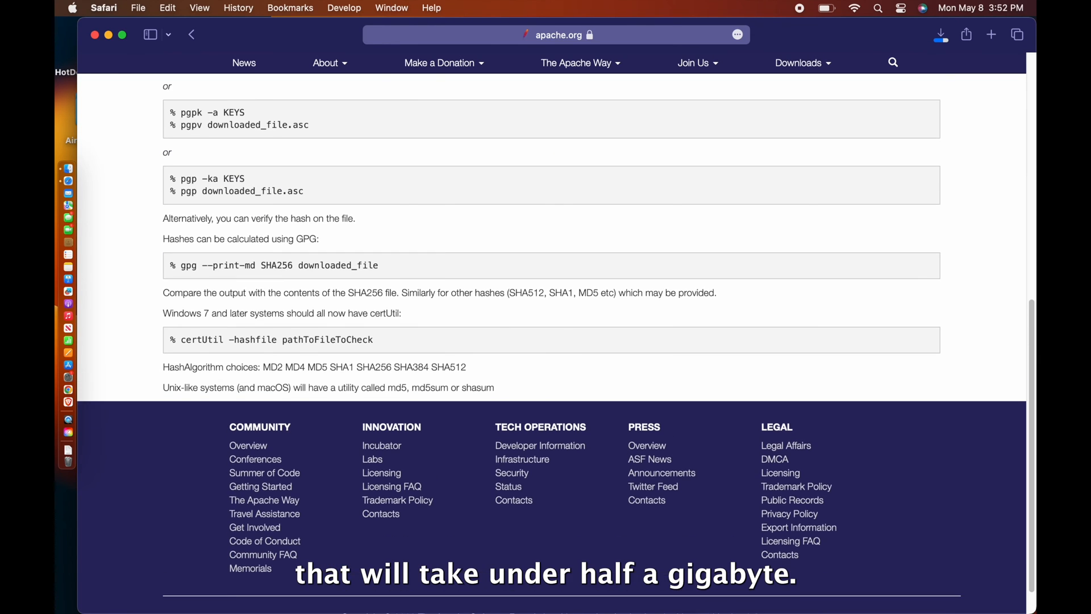
scroll(up, 3)
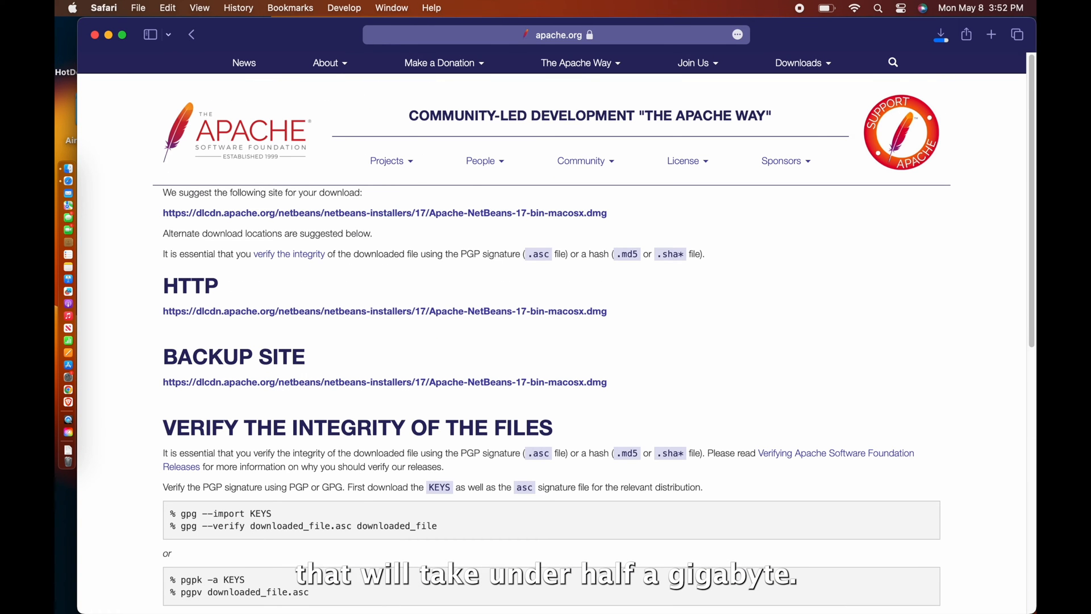
click(940, 34)
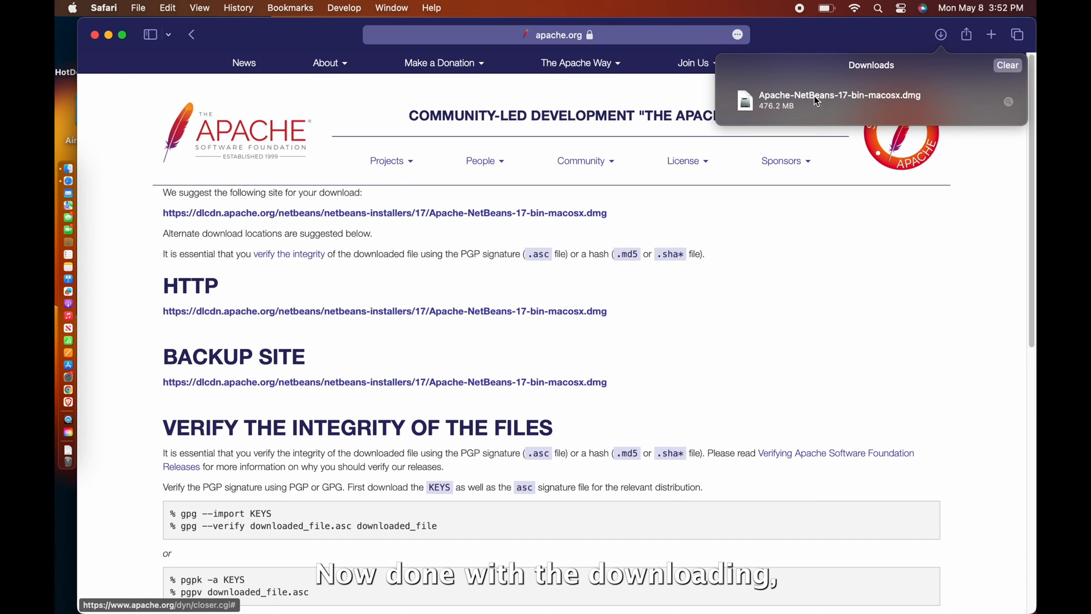
- Open the downloaded disk image and launch Apache NetBeans 17.pkg
click(839, 100)
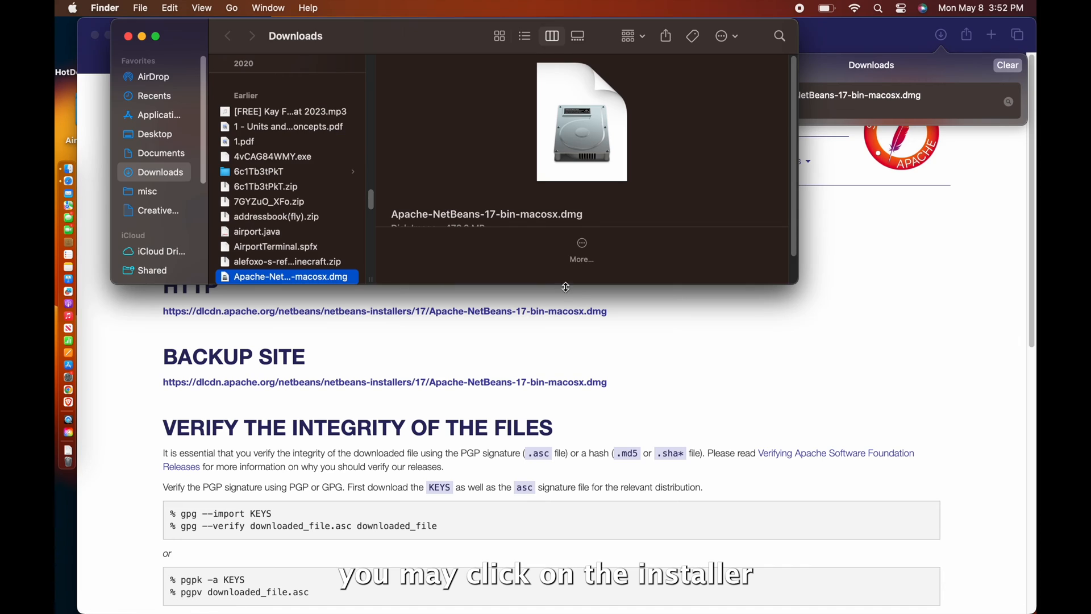
scroll(down, 3)
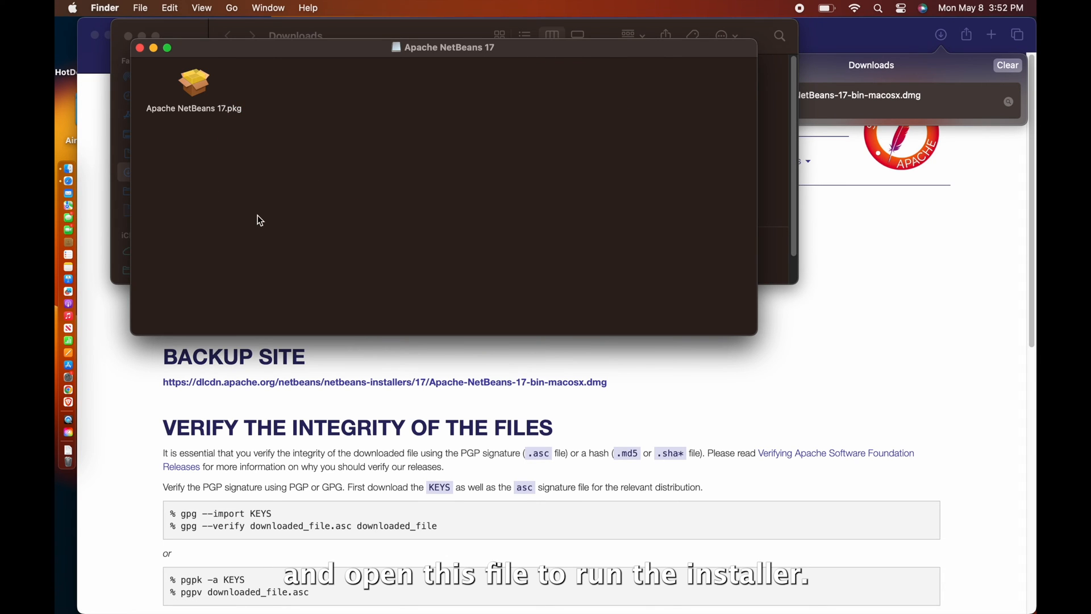
click(193, 82)
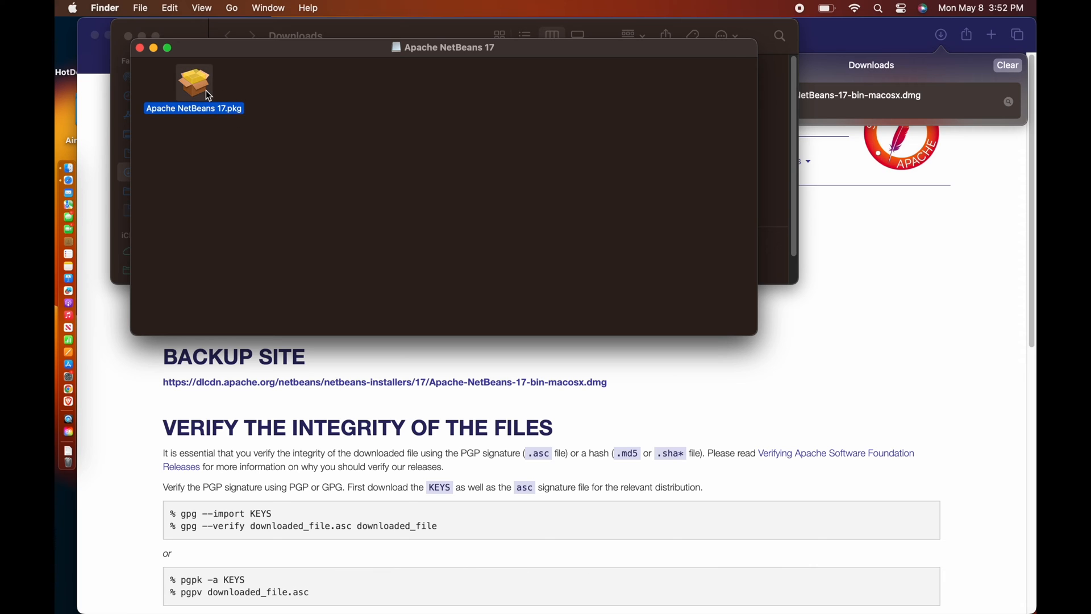
double_click(193, 82)
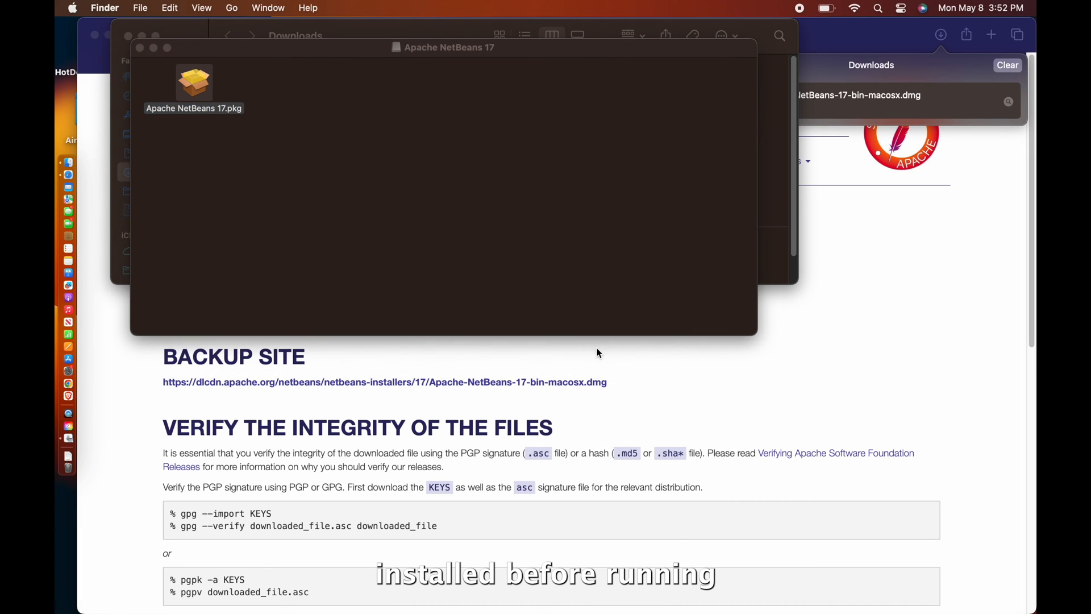
double_click(193, 81)
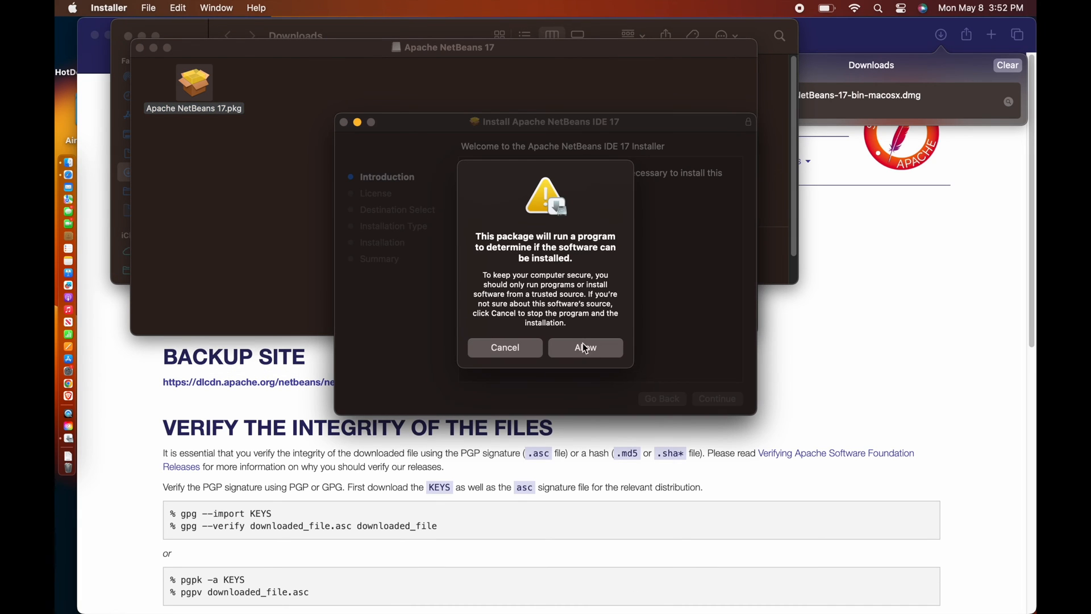
- Allow the installer check, agree to the license, and start the 867.4 MB standard install
click(585, 347)
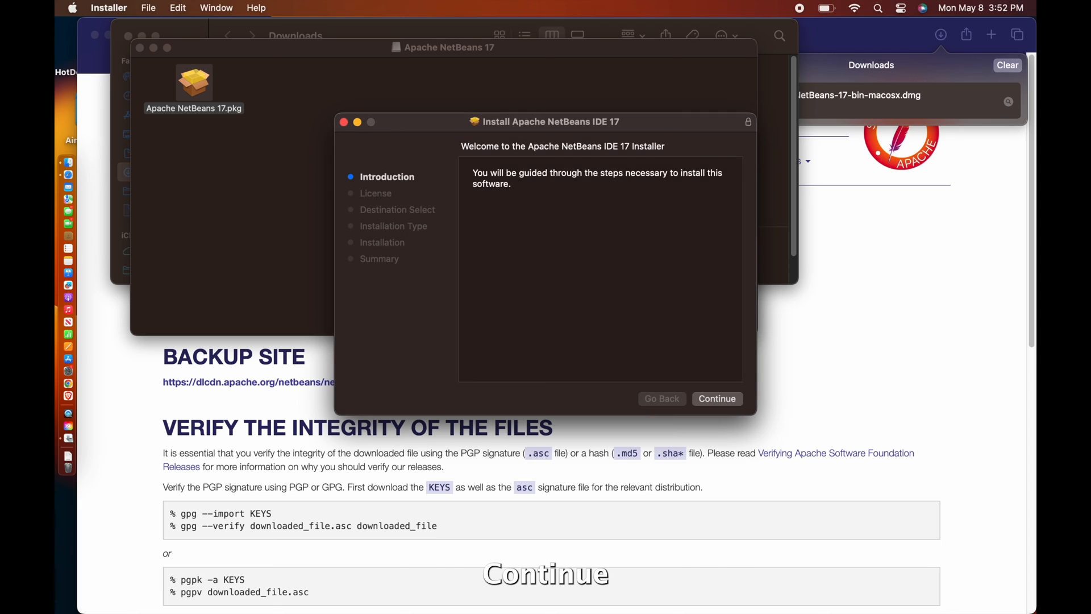
click(716, 397)
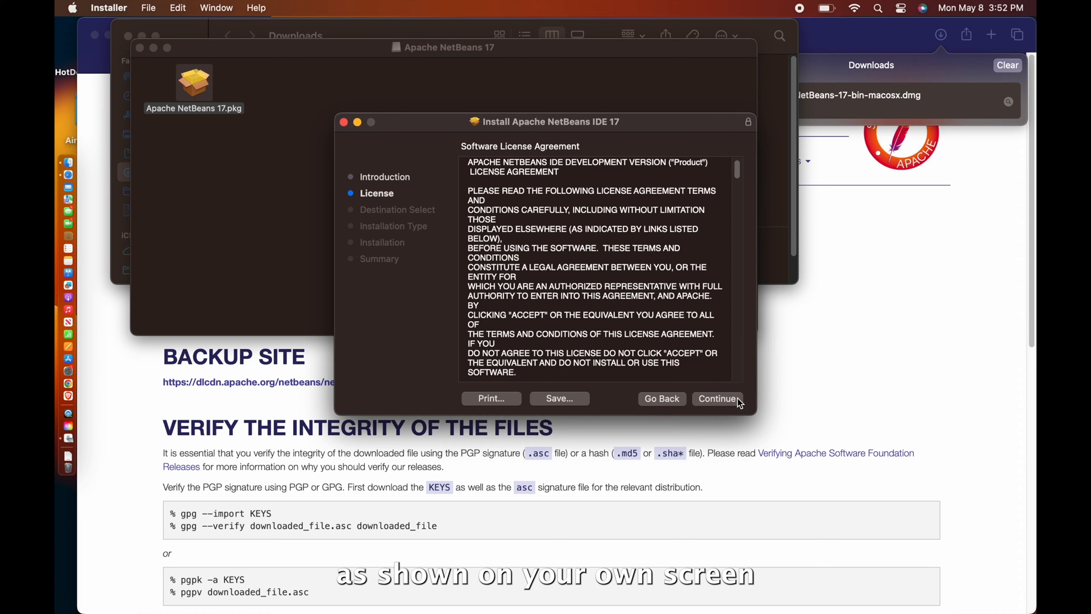
scroll(down, 3)
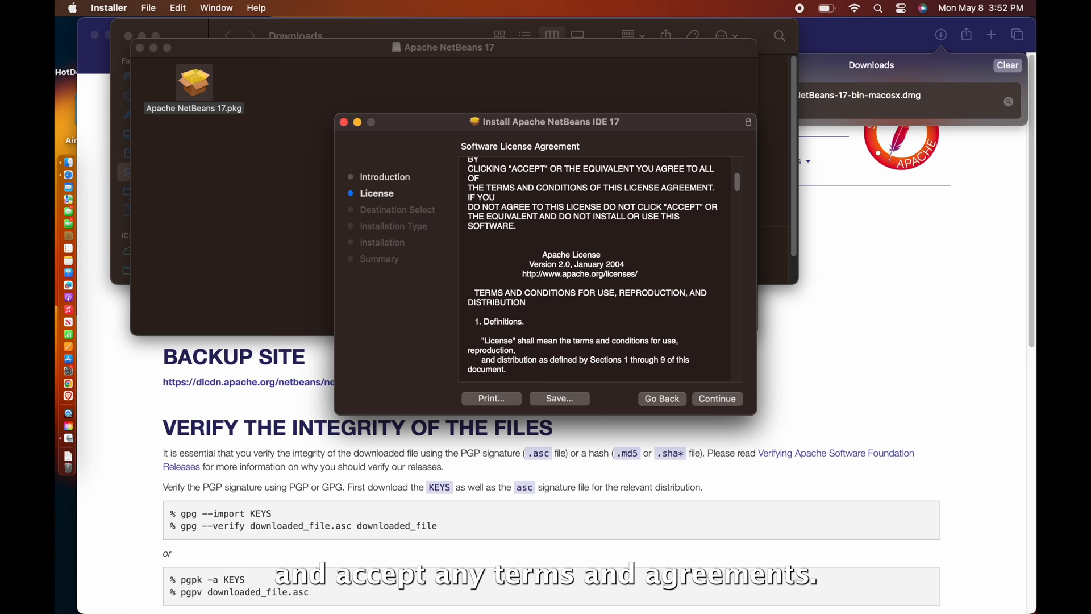
click(717, 398)
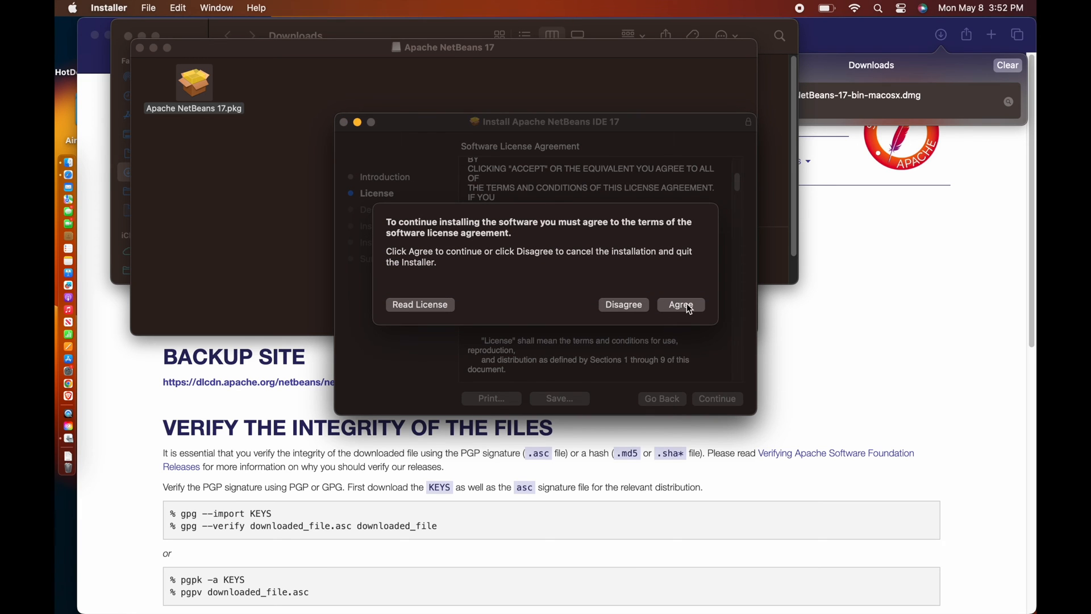
click(680, 304)
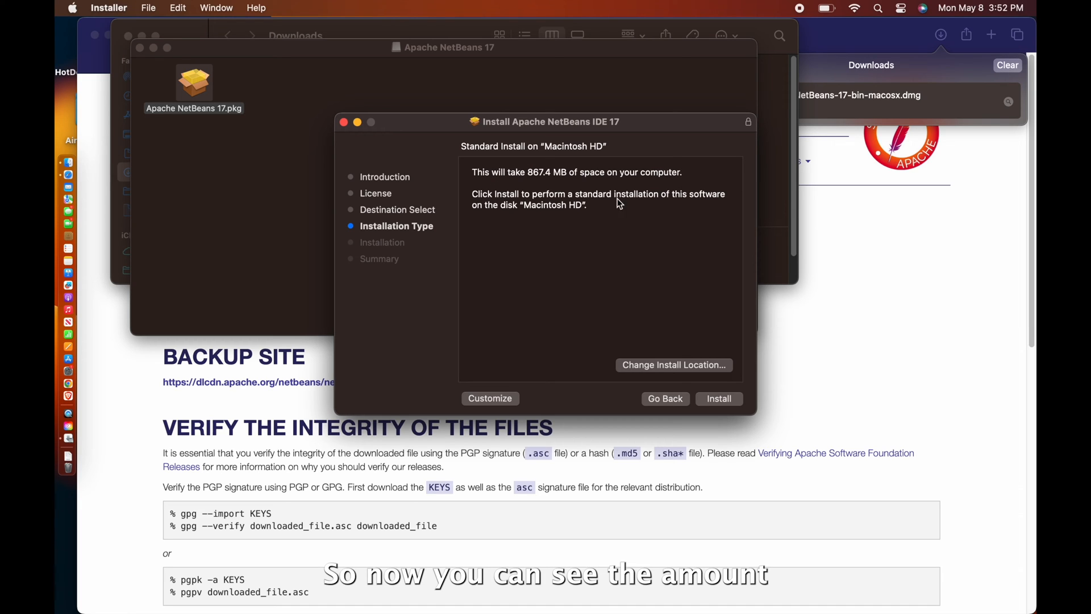
mouse_move(644, 223)
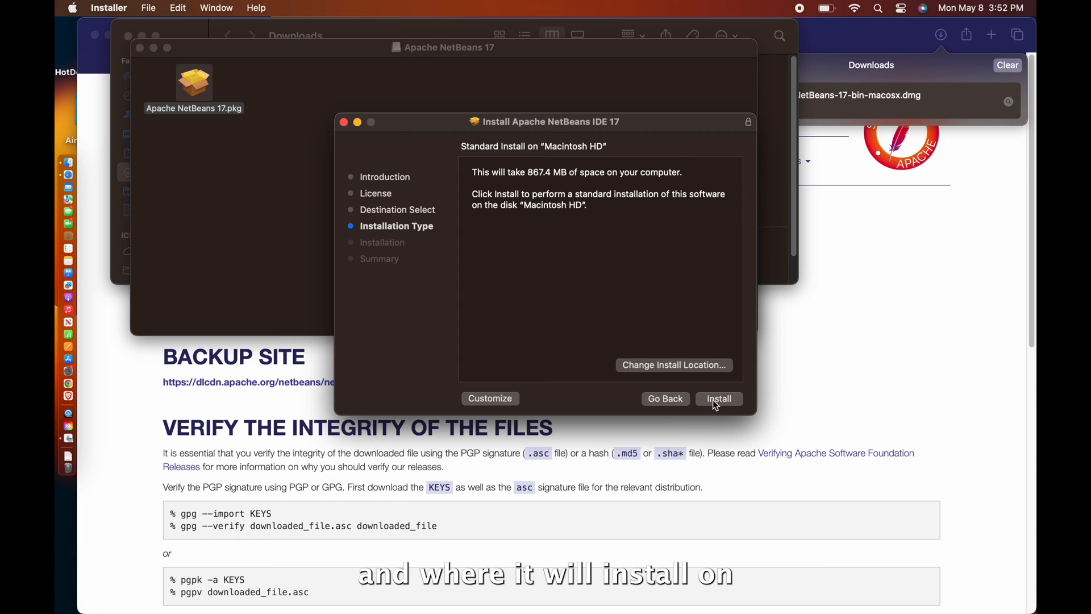
mouse_move(790, 442)
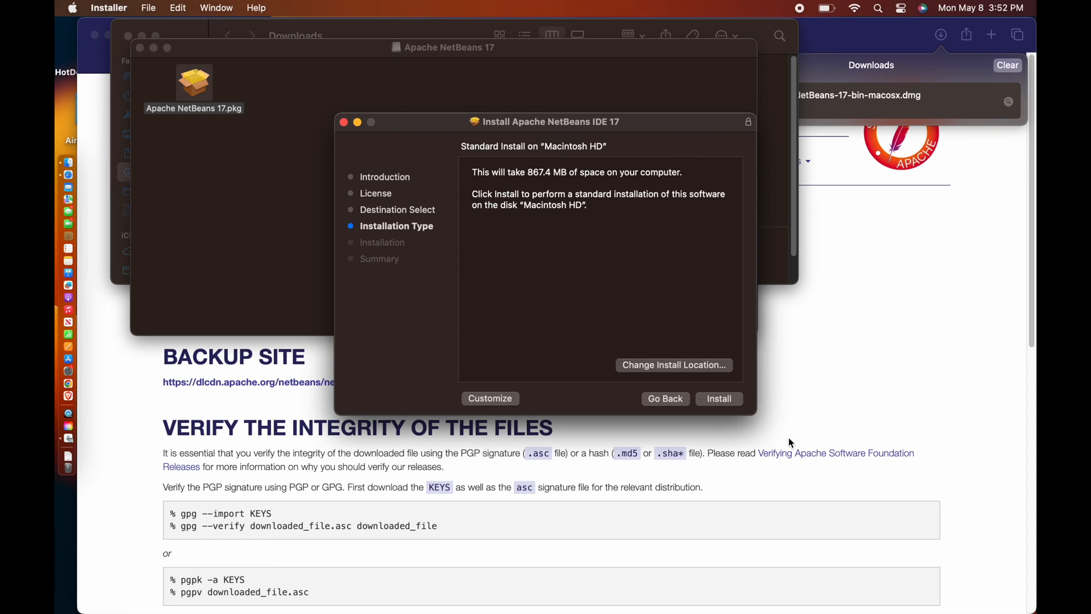
click(718, 398)
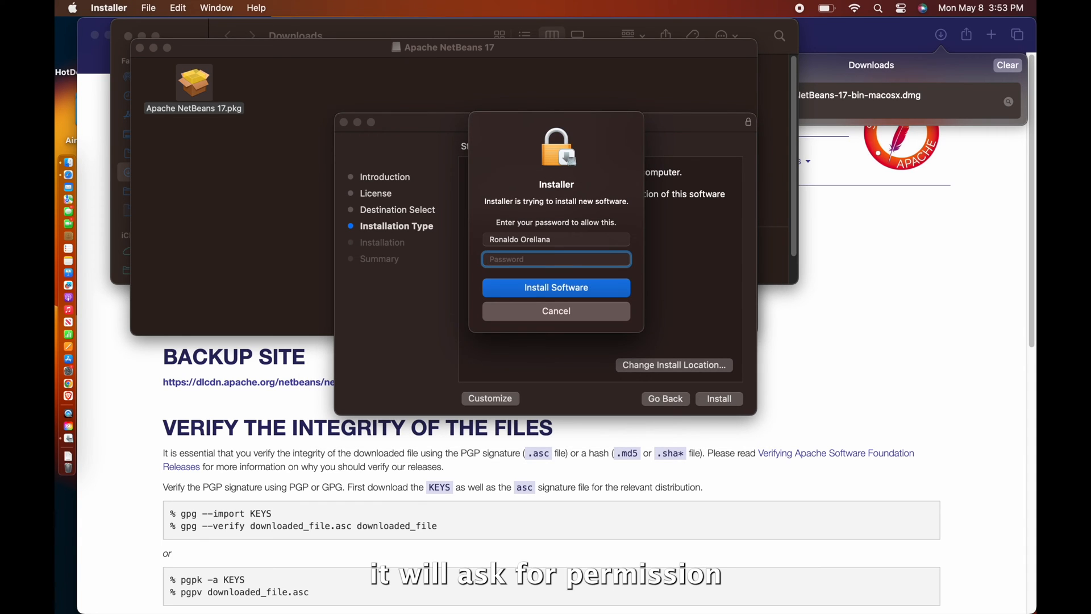
- Authorize the install with the administrator password and close the Installer after success
click(555, 288)
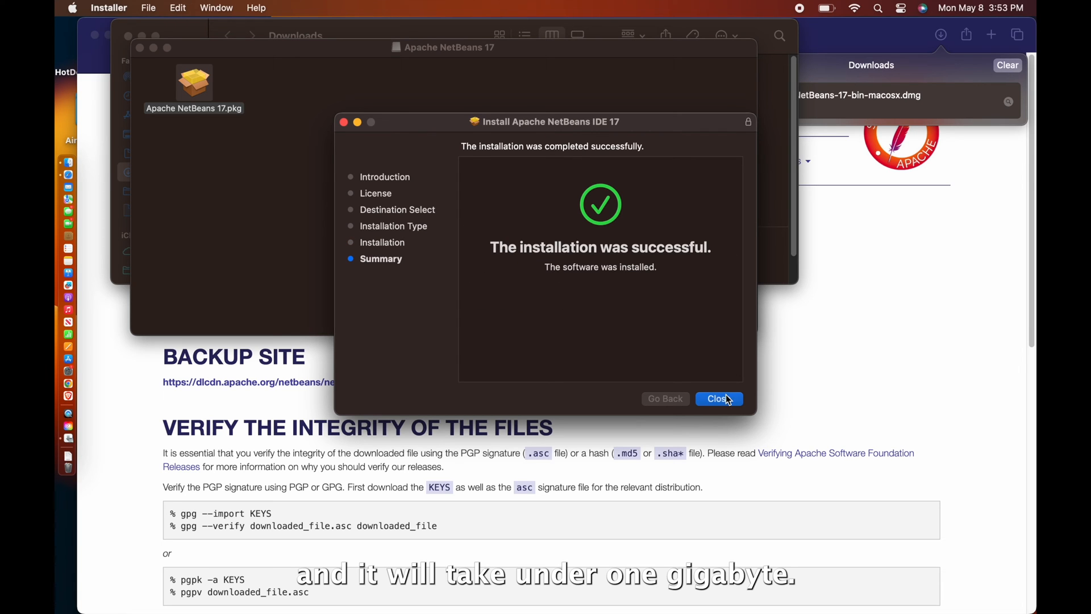
click(718, 398)
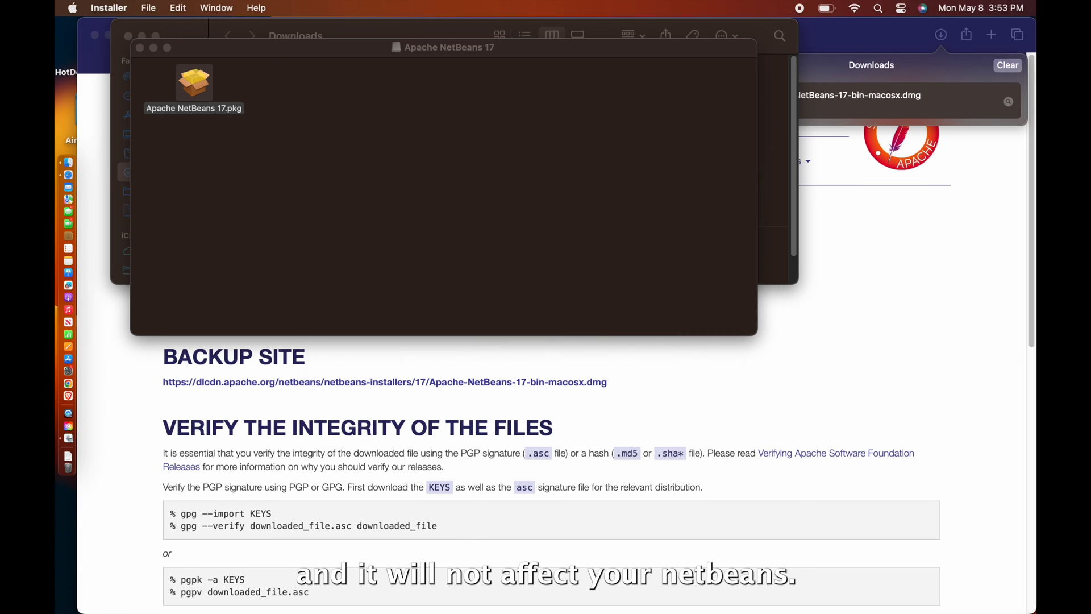
- Launch NetBeans 17 and import settings from NetBeans 12.5
click(194, 84)
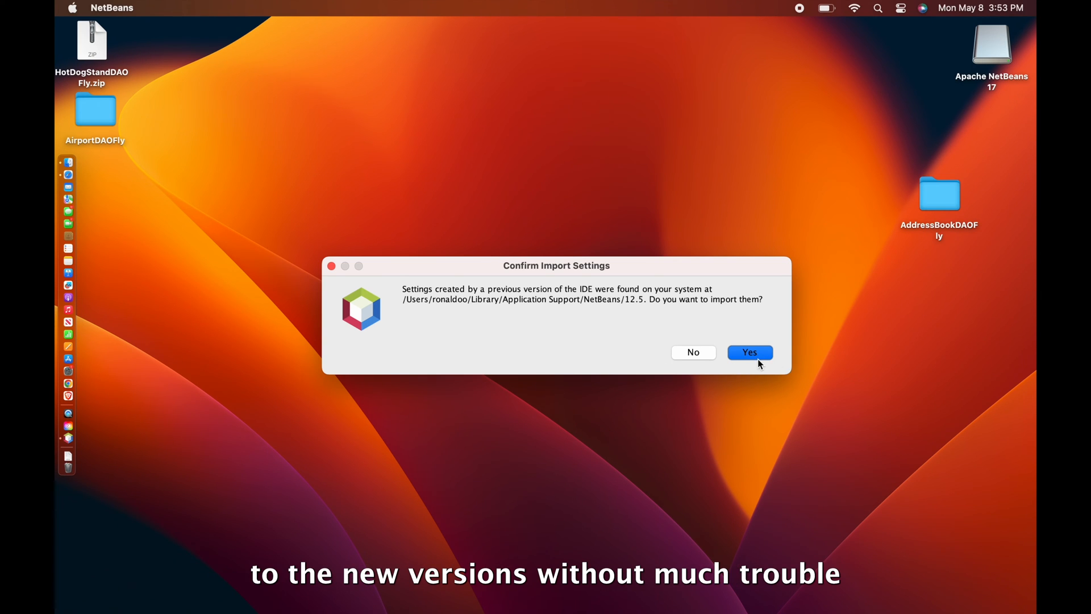
click(749, 352)
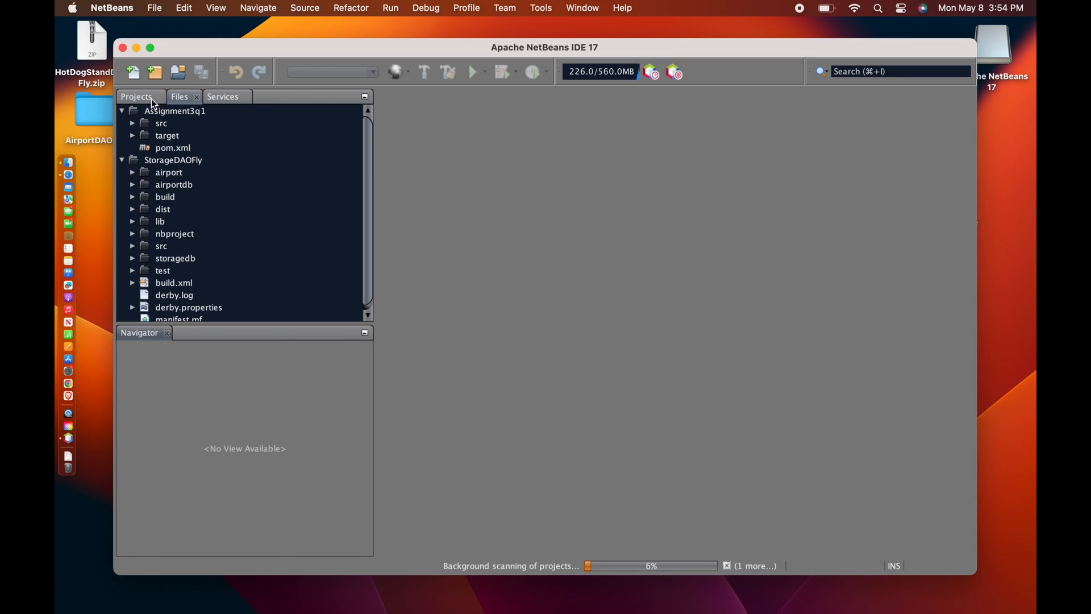
- Make the NetBeans window fill the screen and show the File menu
click(137, 96)
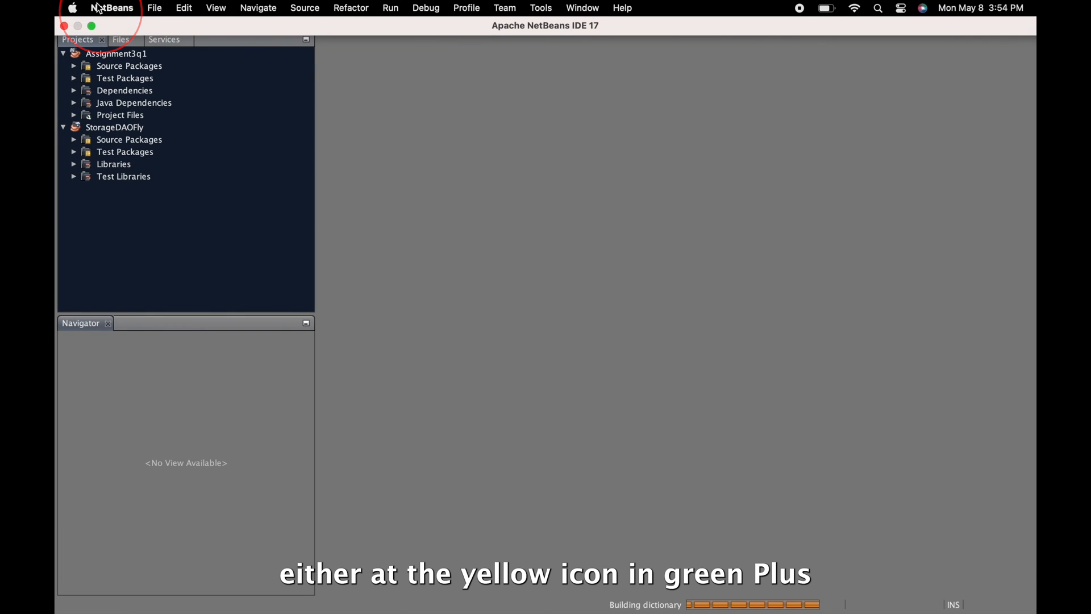
click(154, 7)
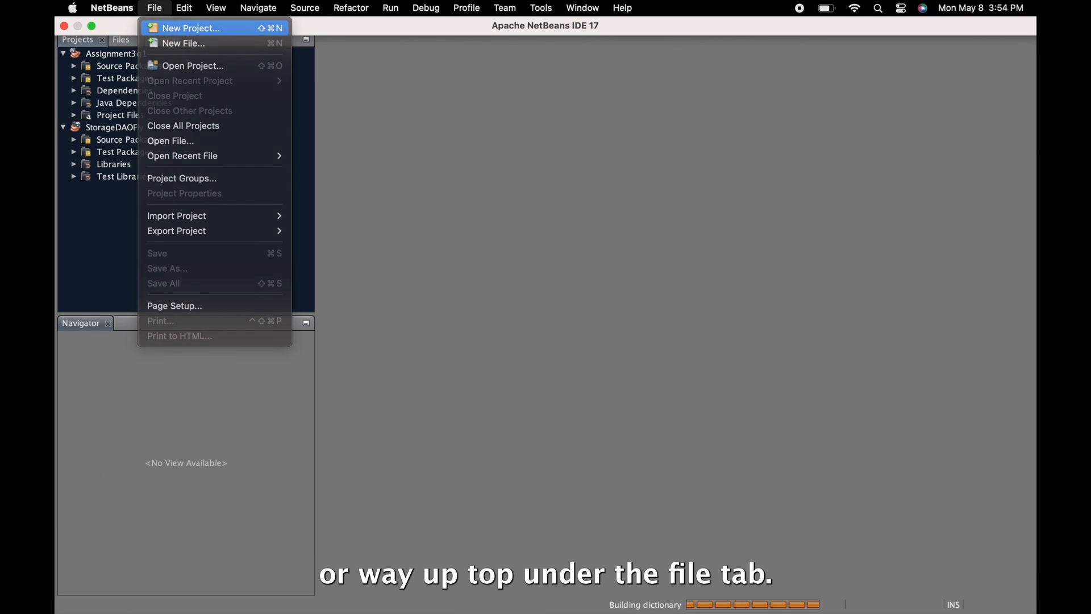
- Create a Java with Maven application project named 'Newproject' with a Hello World main class
click(191, 28)
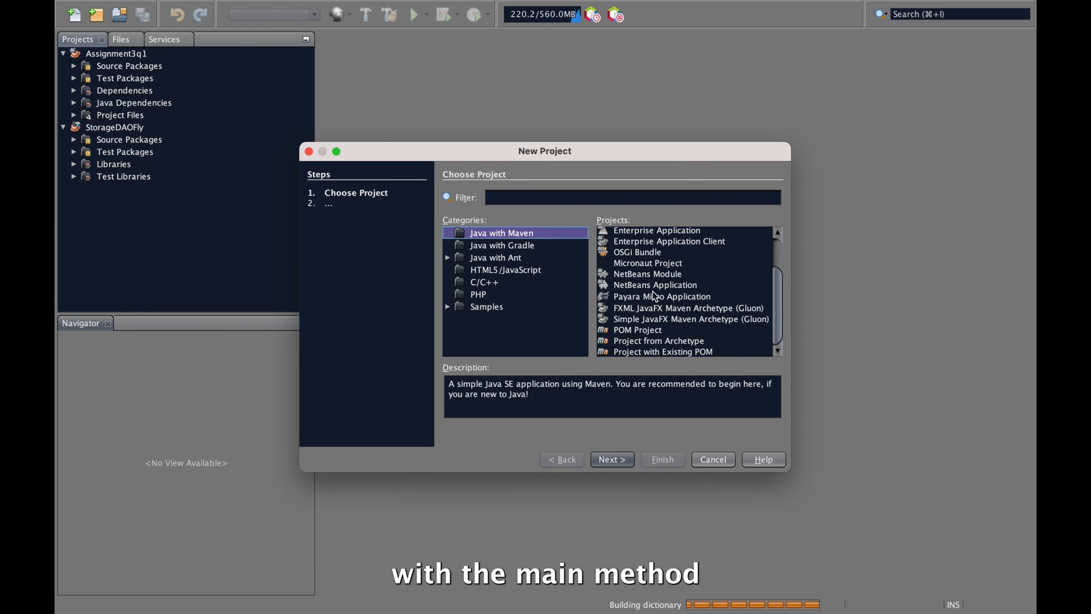
click(611, 459)
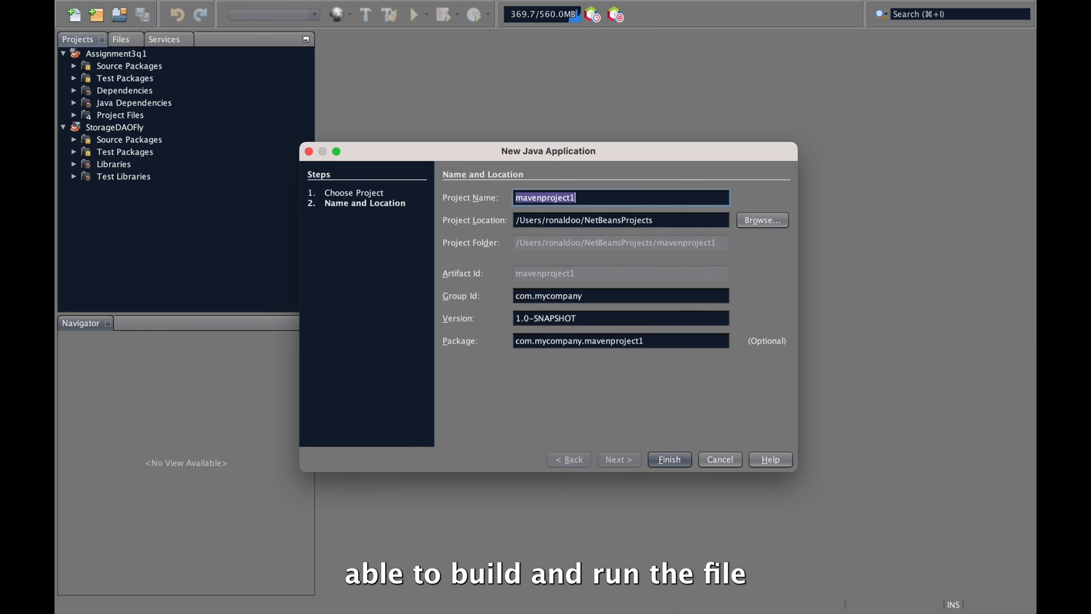
text(New)
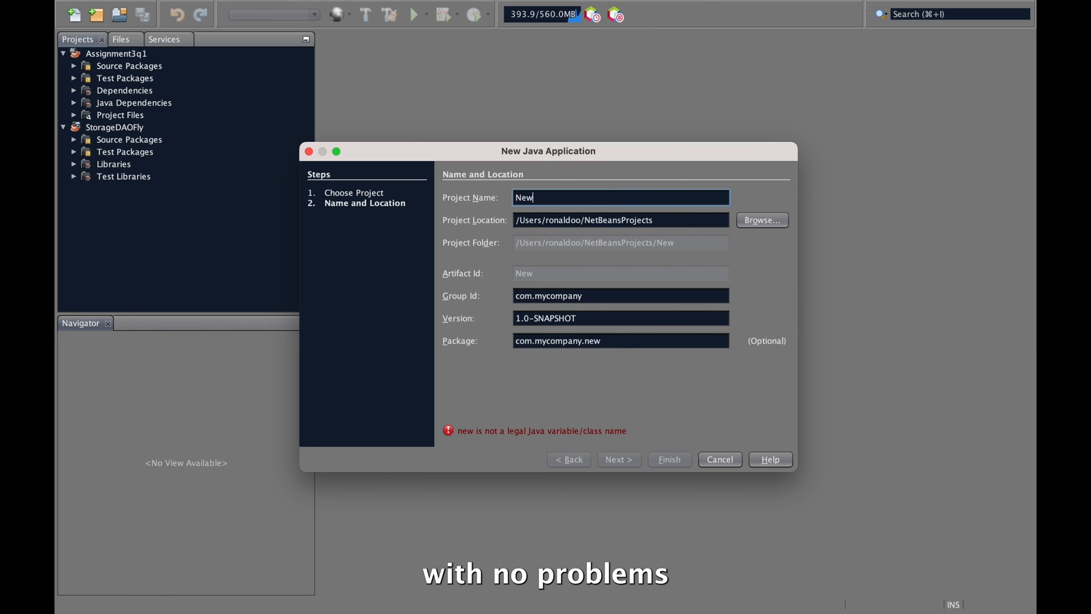
text(project)
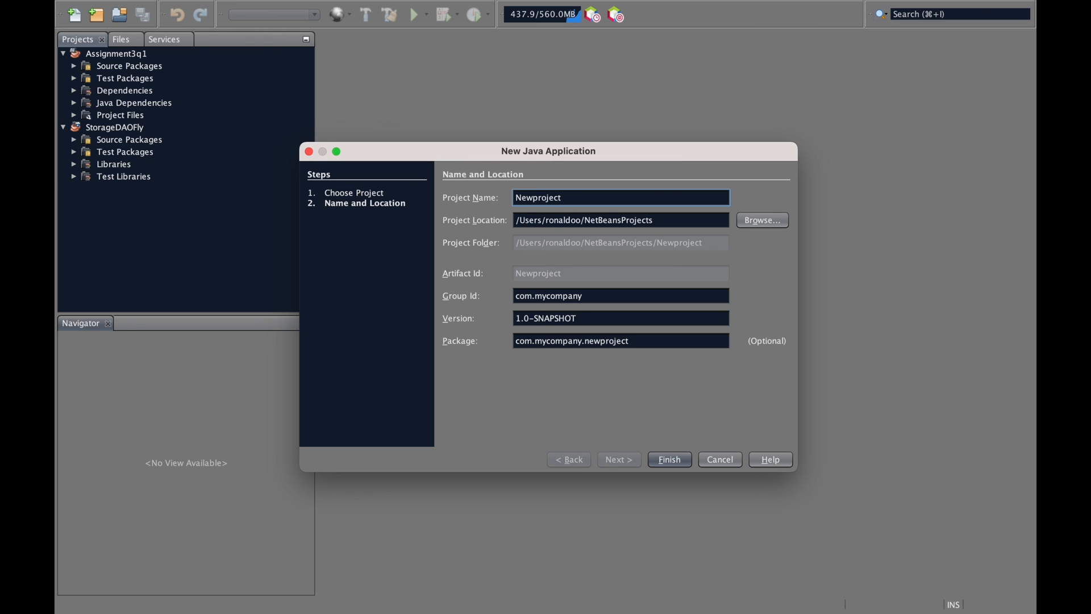
click(669, 460)
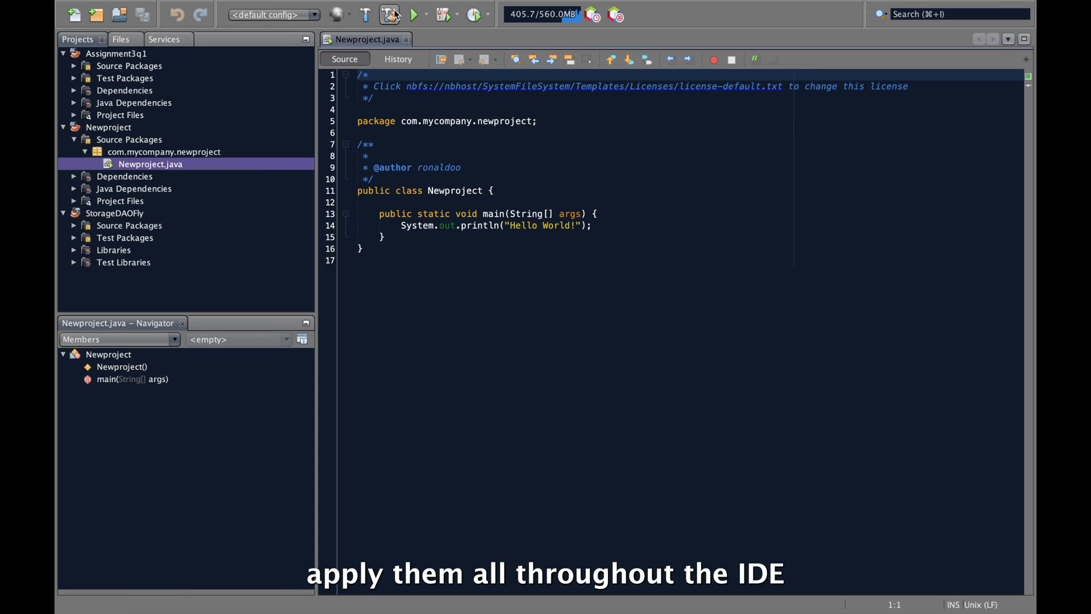
click(415, 14)
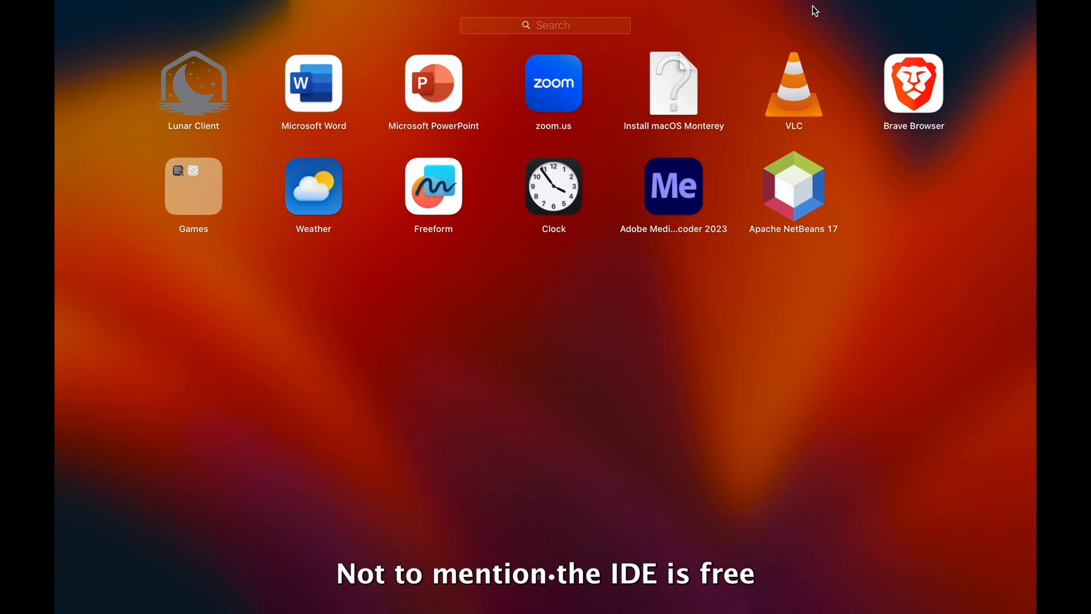
mouse_move(648, 434)
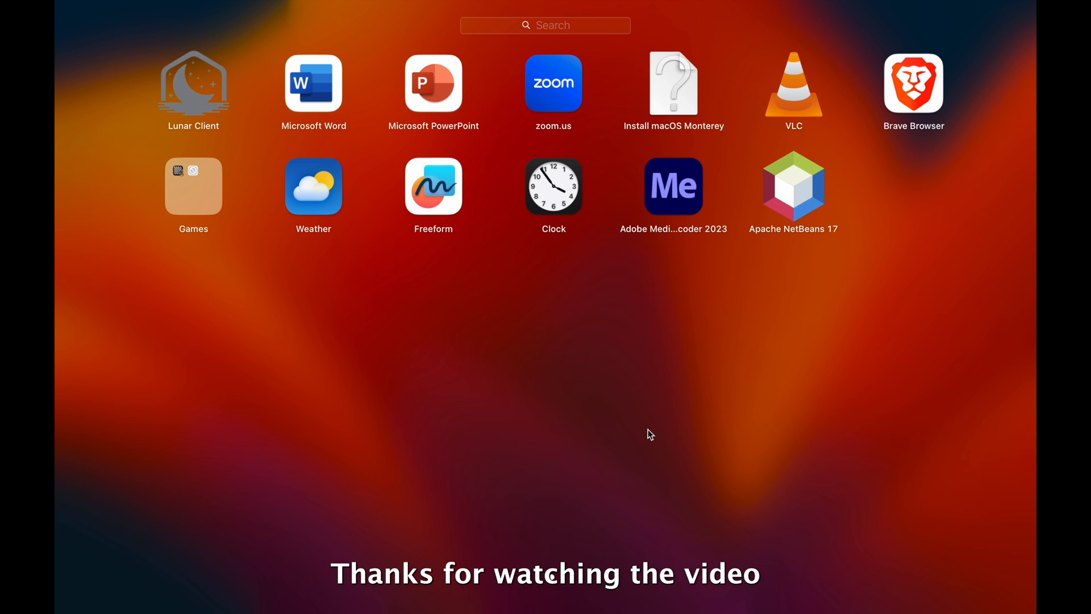